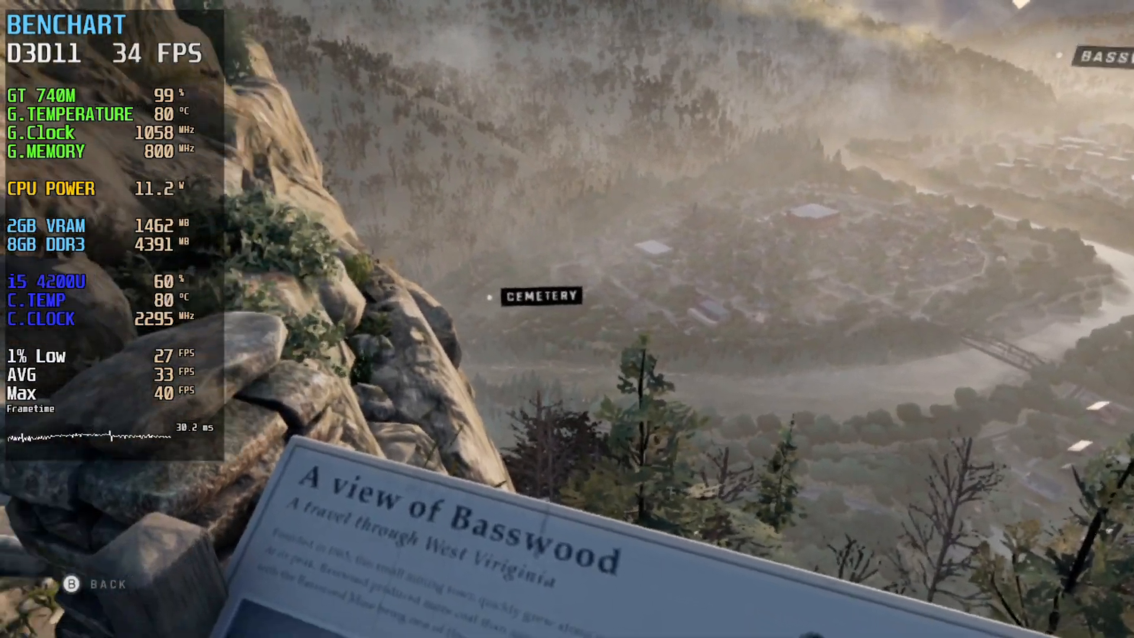
pyautogui.moveTo(567, 319)
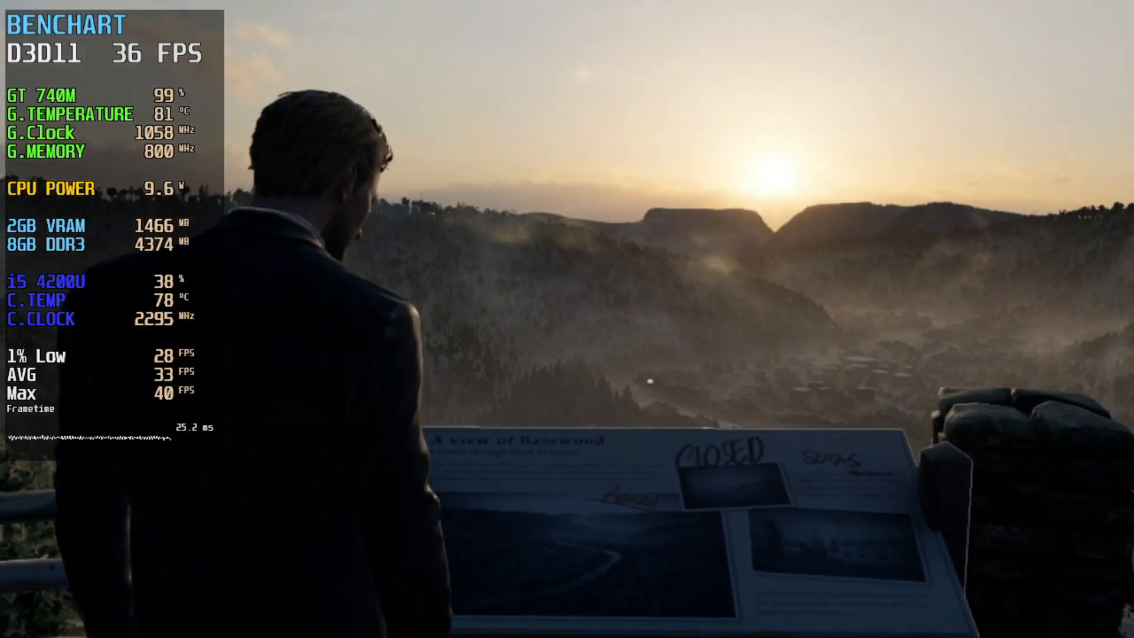
# Walk forward across the shattered-glass hilltop toward the lone viewing post.
pyautogui.press('w')
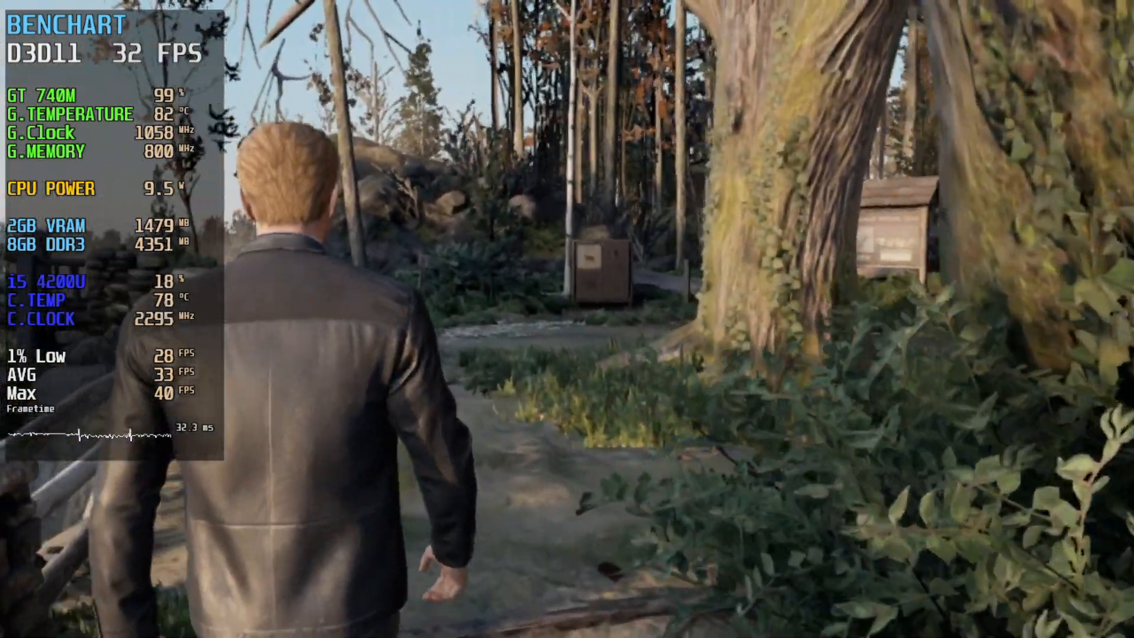
pyautogui.press('w')
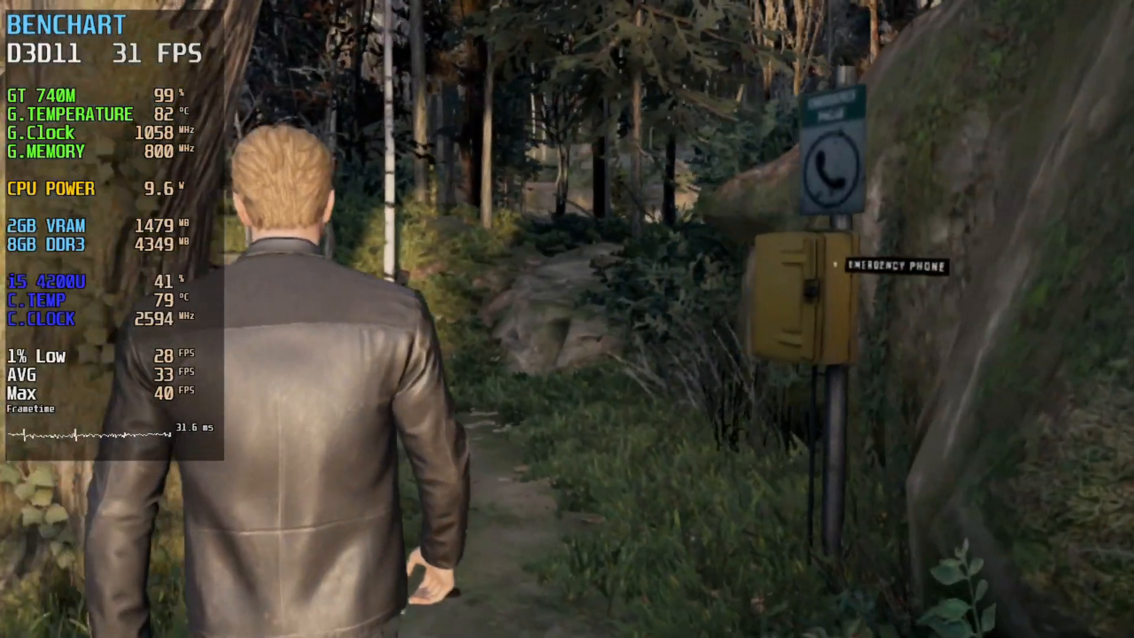
pyautogui.press('w')
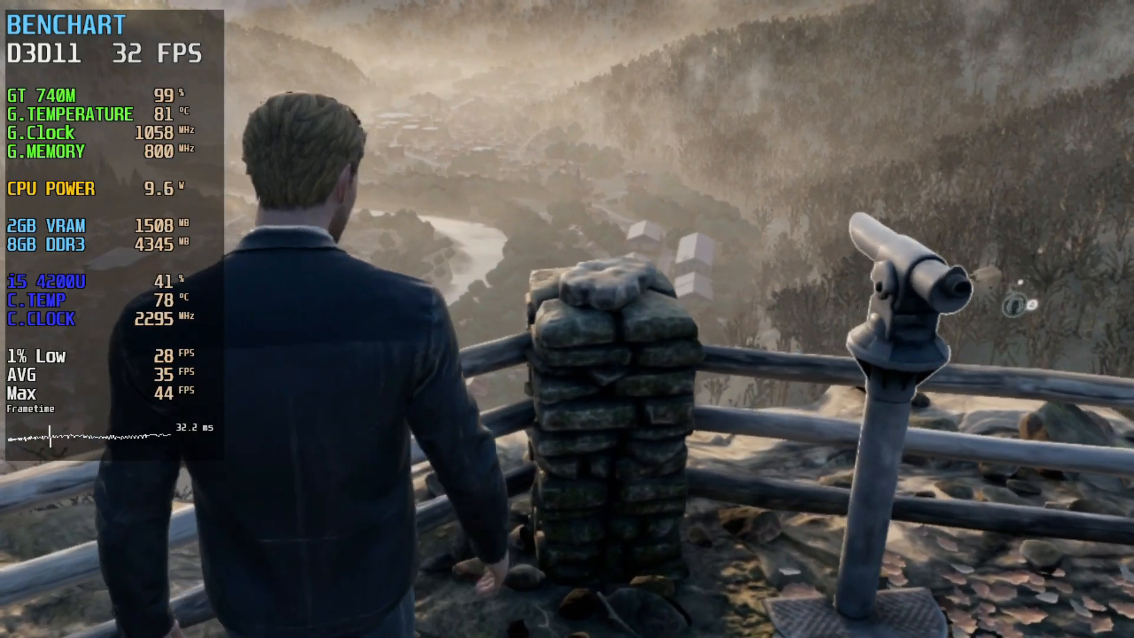
pyautogui.moveTo(567, 319)
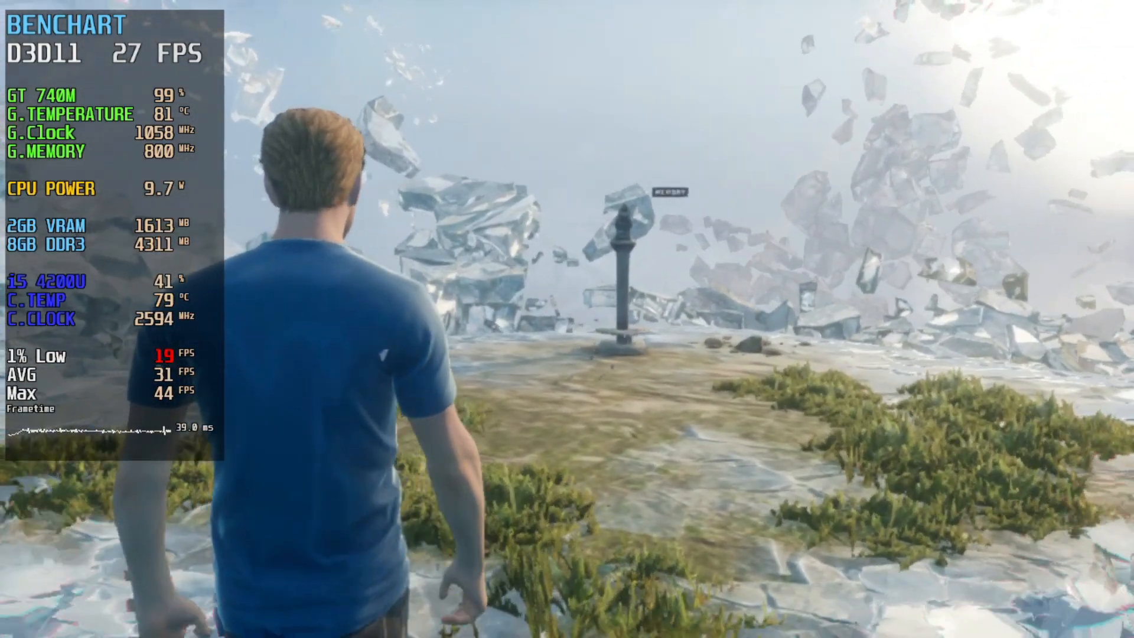
pyautogui.moveTo(567, 319)
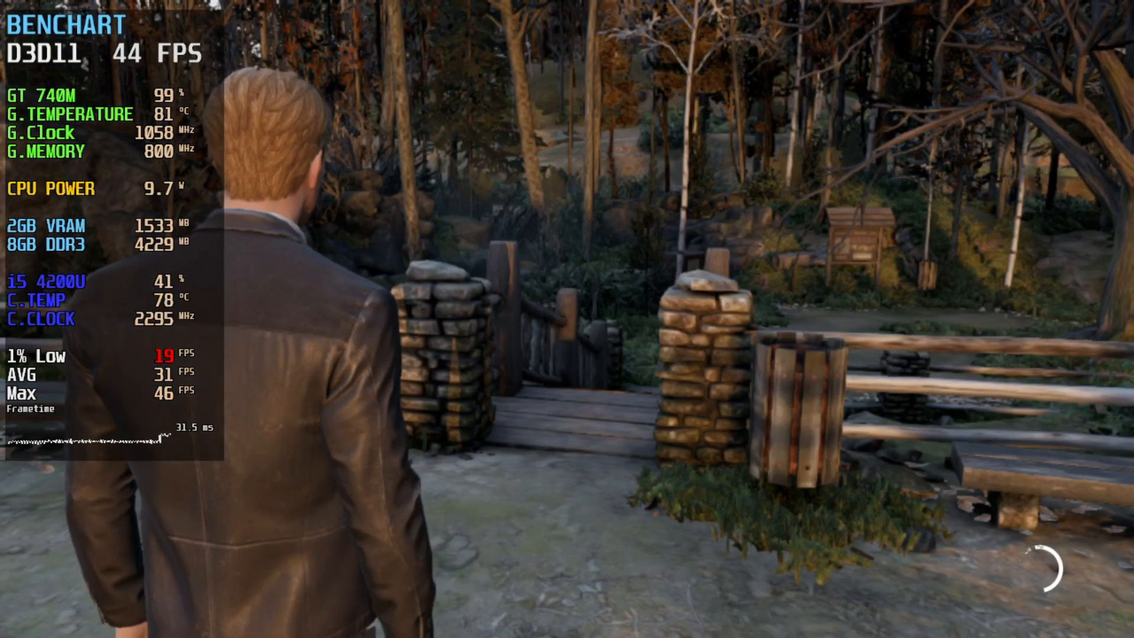
pyautogui.moveTo(567, 319)
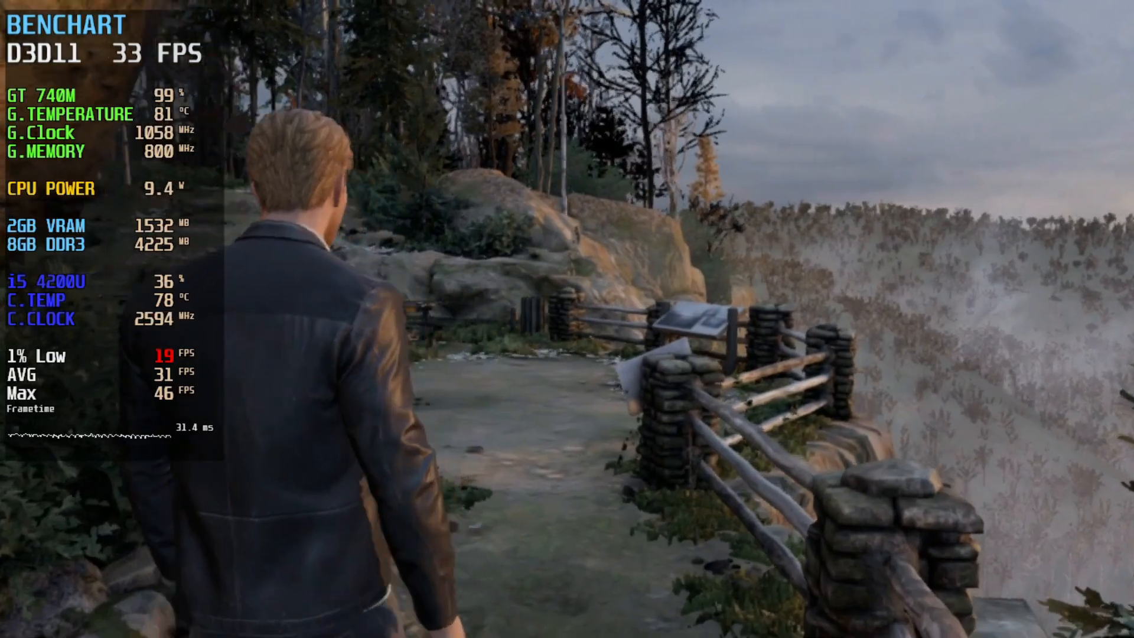
pyautogui.moveTo(567, 319)
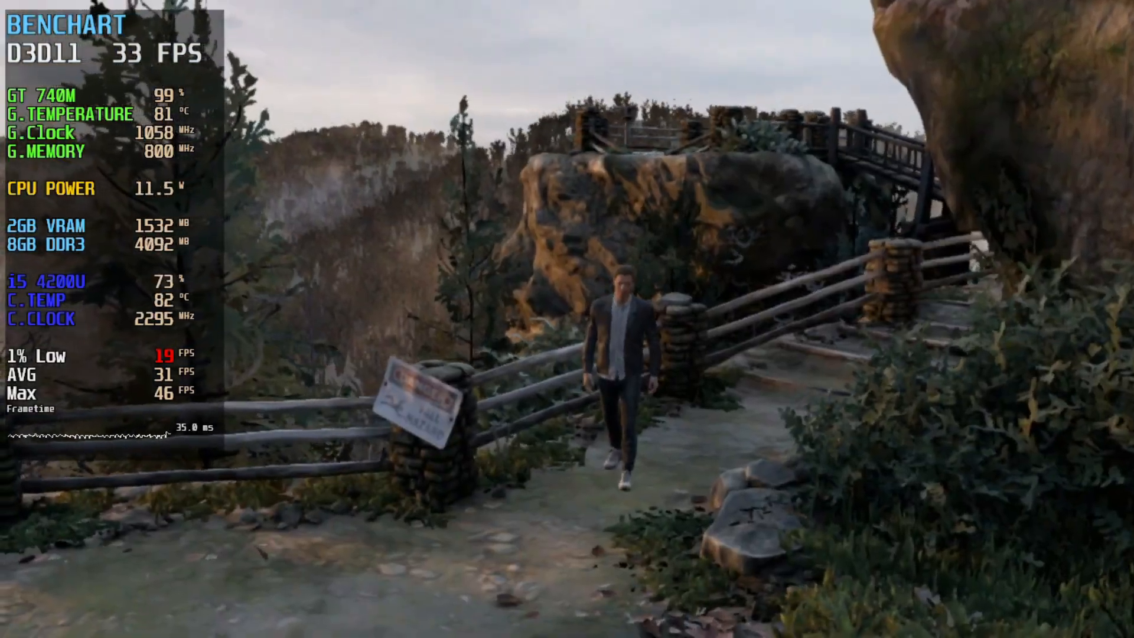